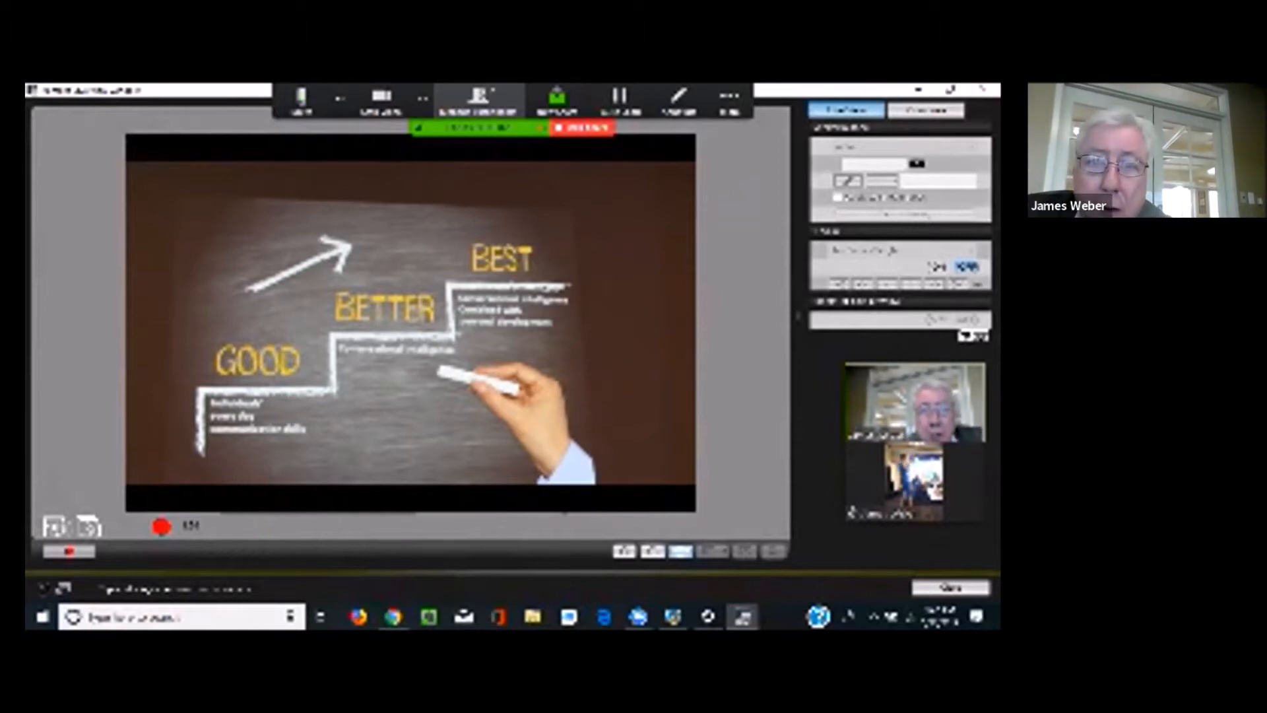
Step: Bring up the New Share picker listing screens, whiteboard and open windows to share
{"action": "left_click", "coordinate": [557, 100]}
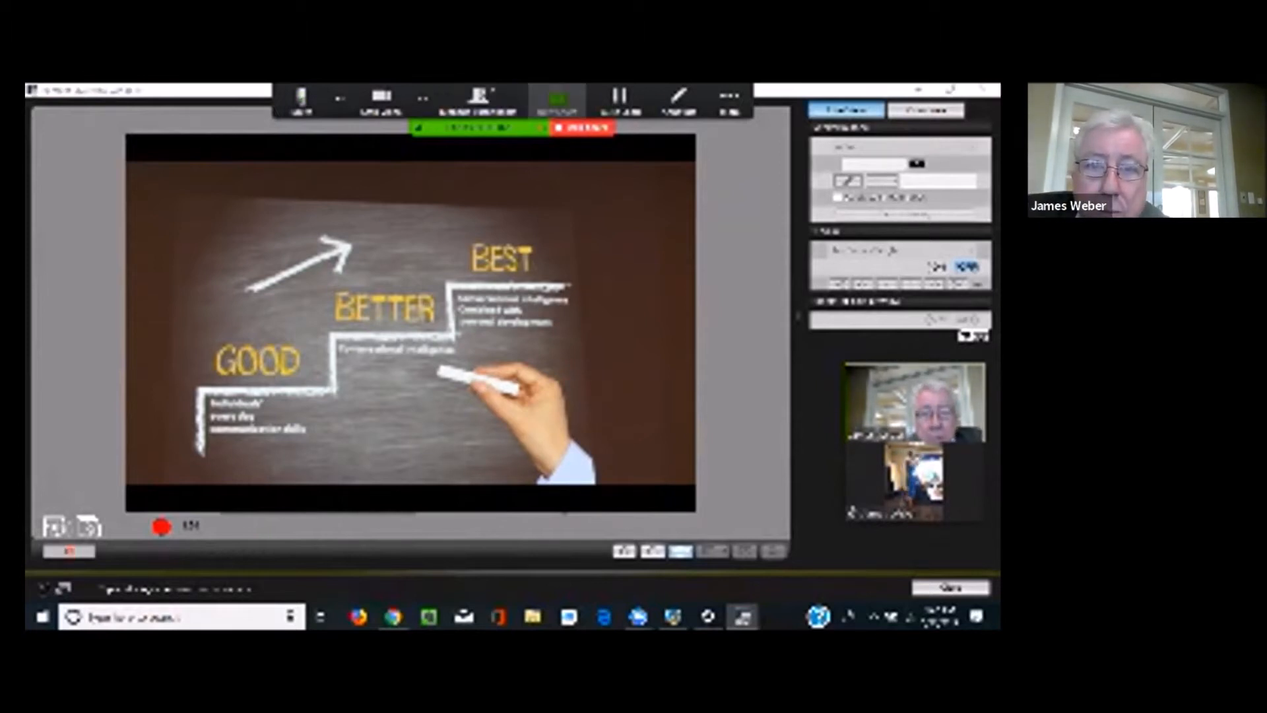
{"action": "left_click", "coordinate": [557, 99]}
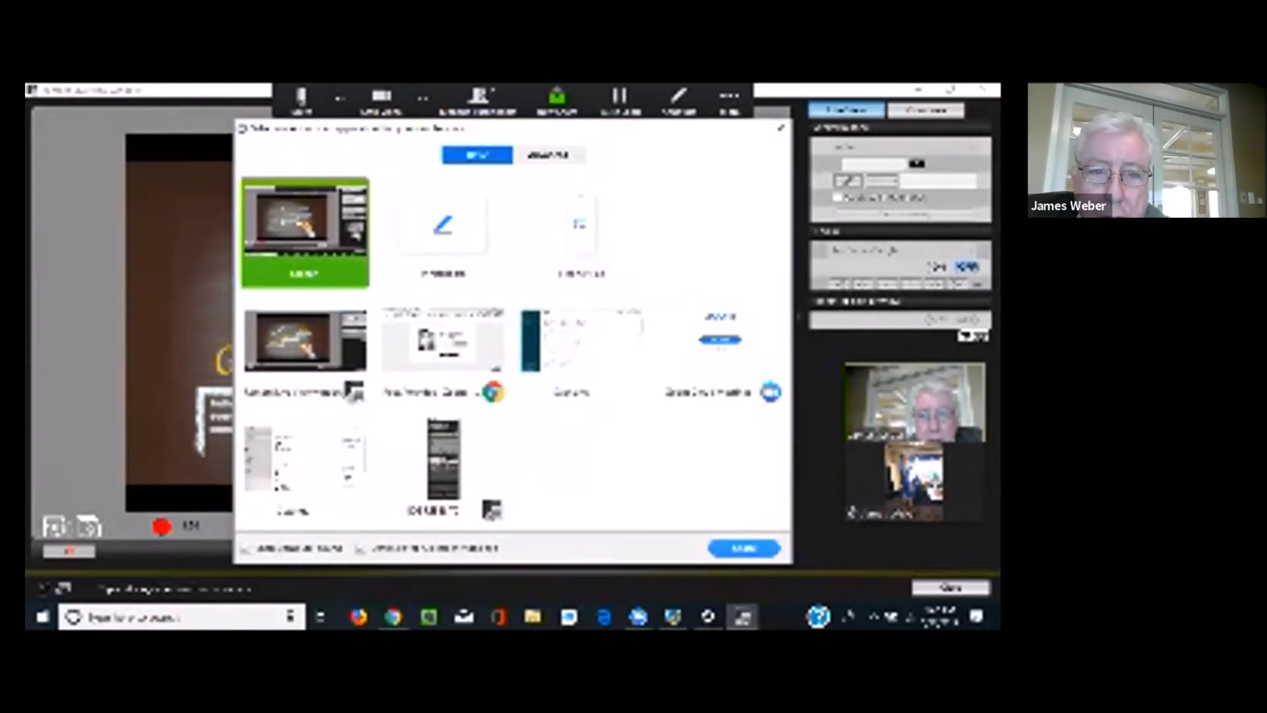
{"action": "mouse_move", "coordinate": [557, 96]}
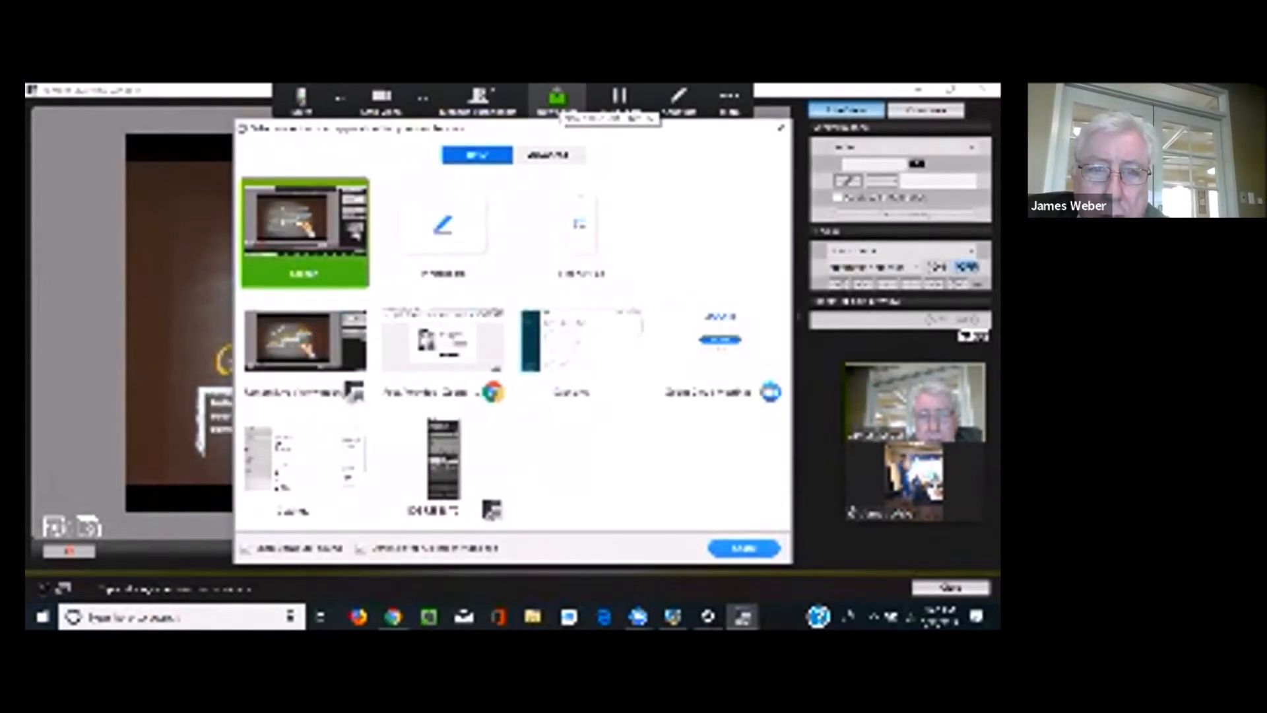